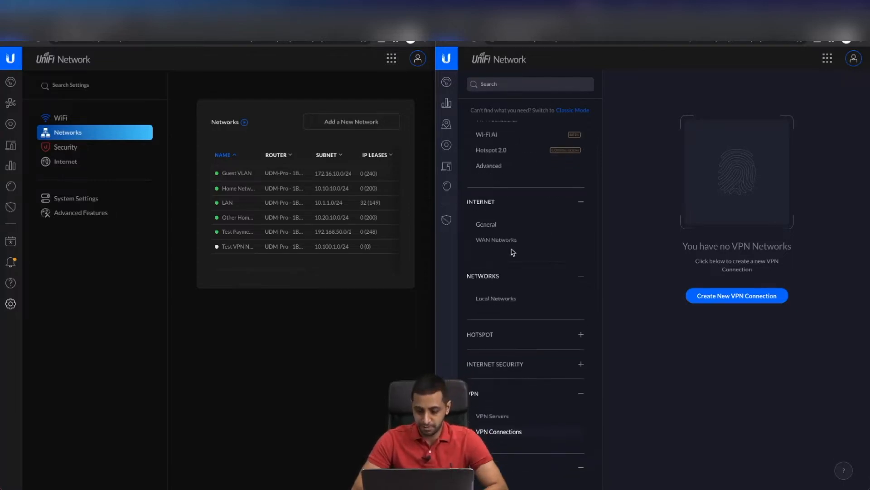
Start a new VPN connection in the VPN Connections settings.
scroll("down", 3)
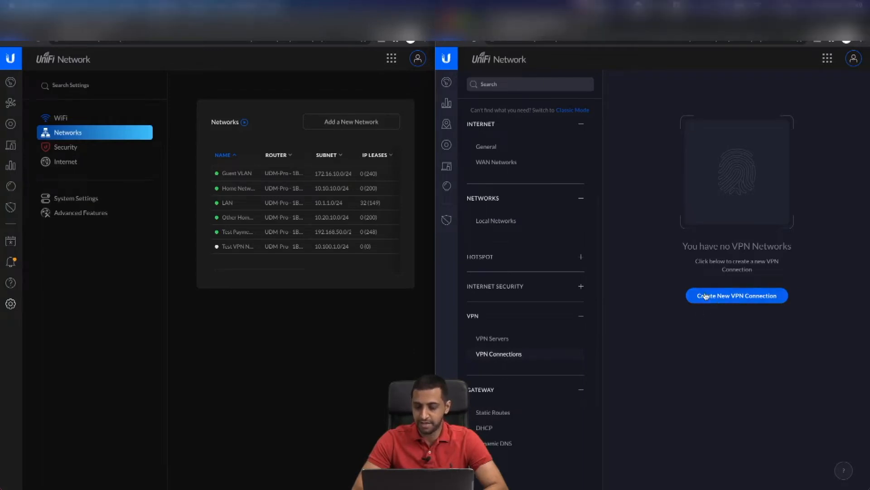
left_click(737, 295)
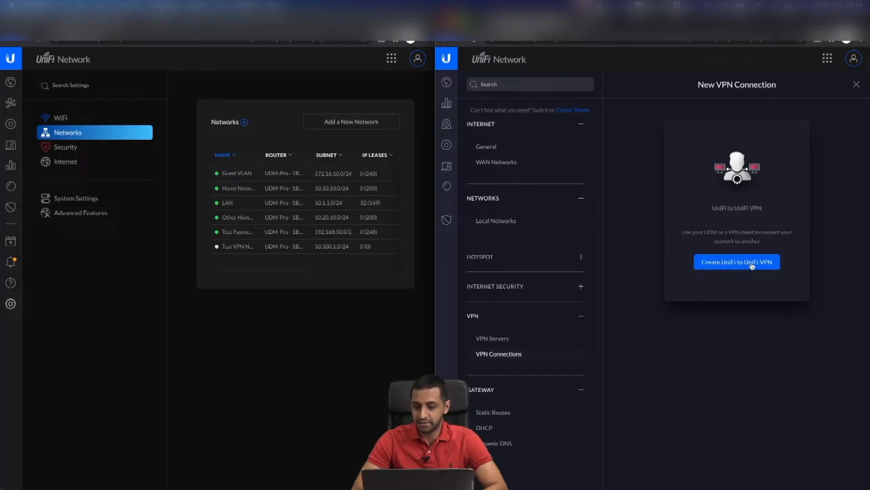
Create a UniFi to UniFi VPN named 'Office to Home'.
left_click(736, 262)
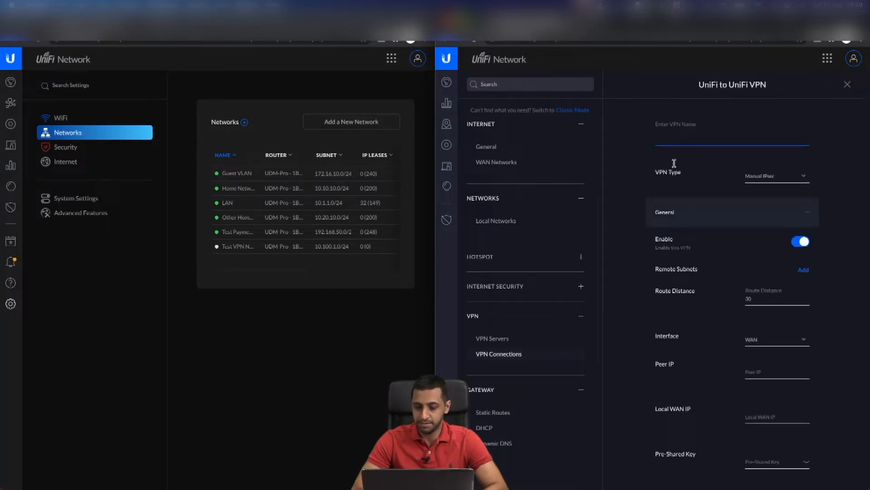
left_click(732, 138)
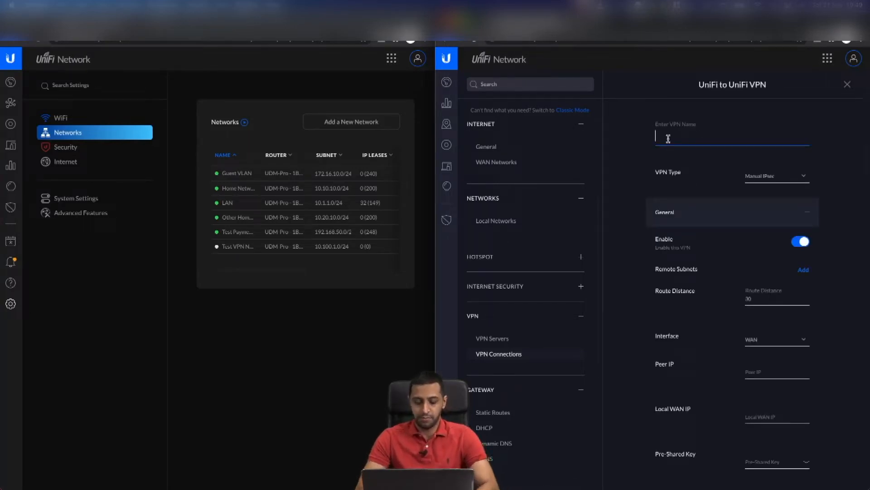
type("Office to")
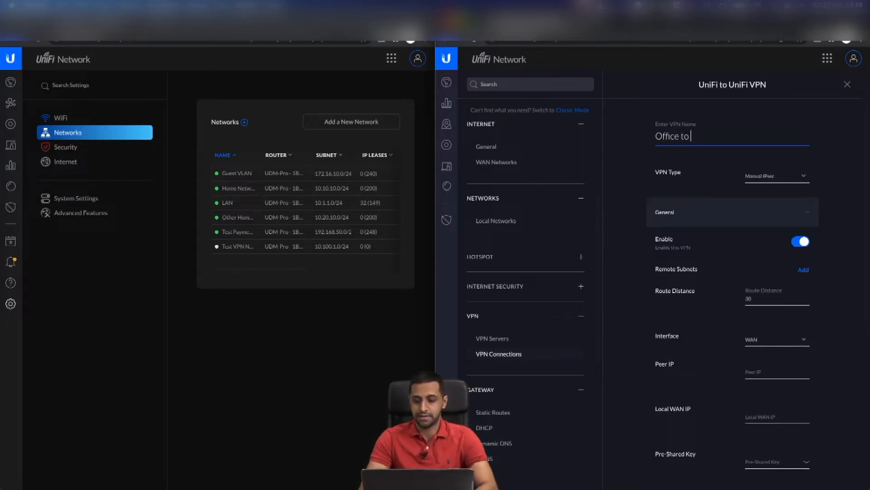
type("Home")
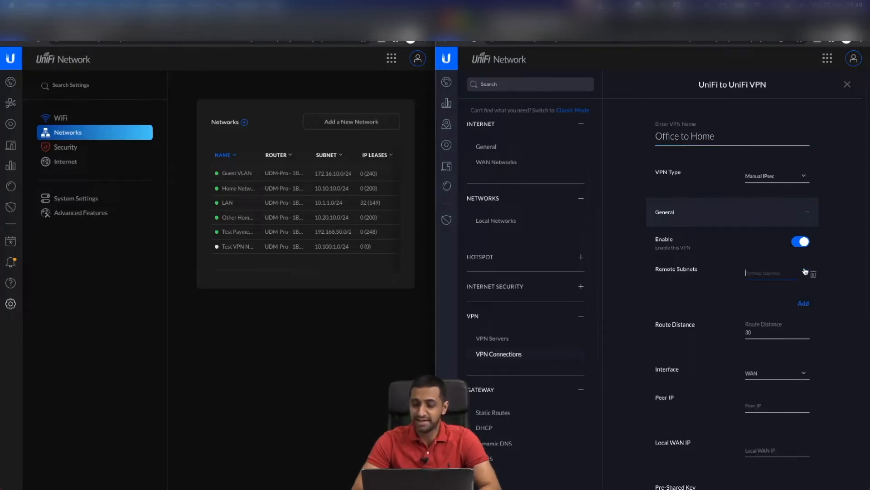
Add remote subnets 10.1.1.0/24 and 10.20.10.0/24 to the VPN.
type("10.1.1.0/24")
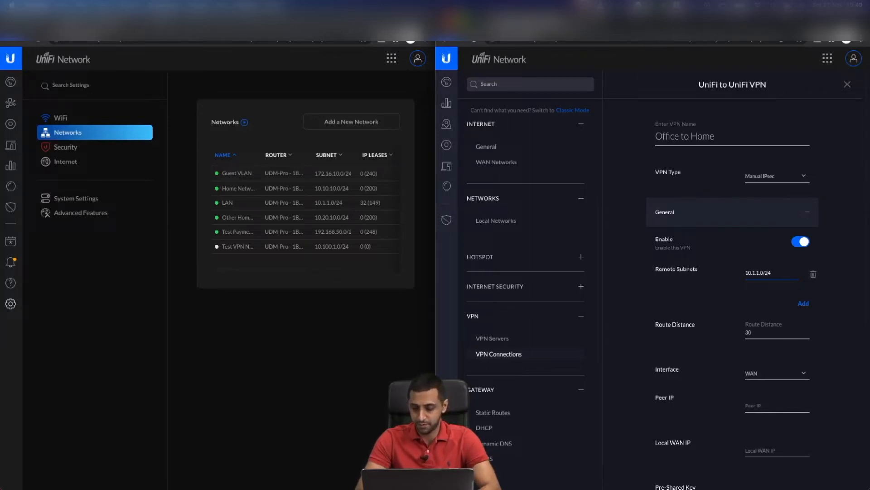
left_click(803, 304)
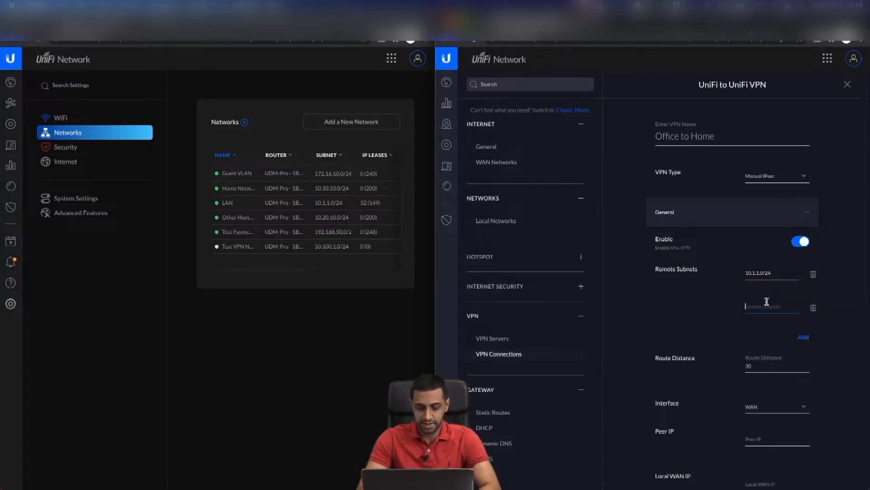
type("10.20.10.0/24")
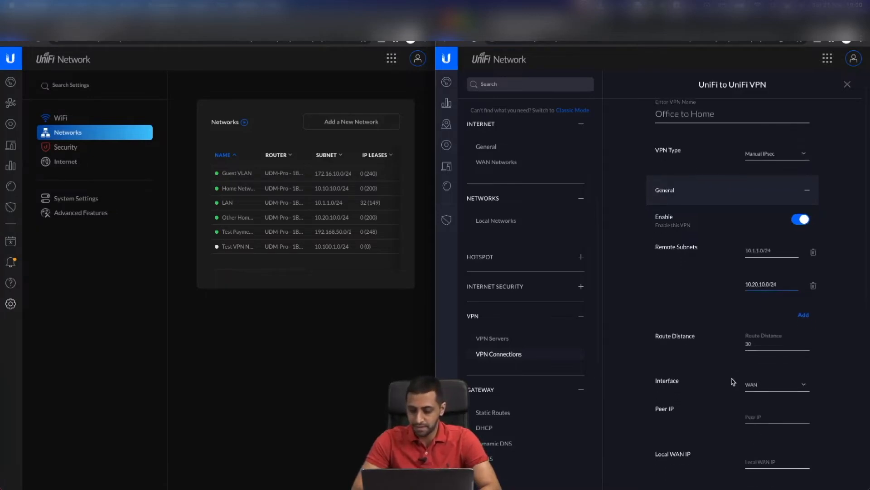
scroll("down", 3)
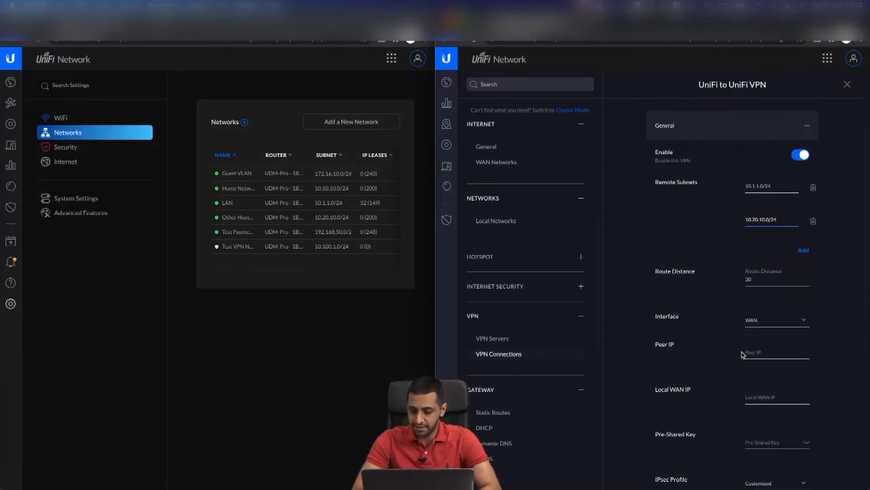
scroll("down", 3)
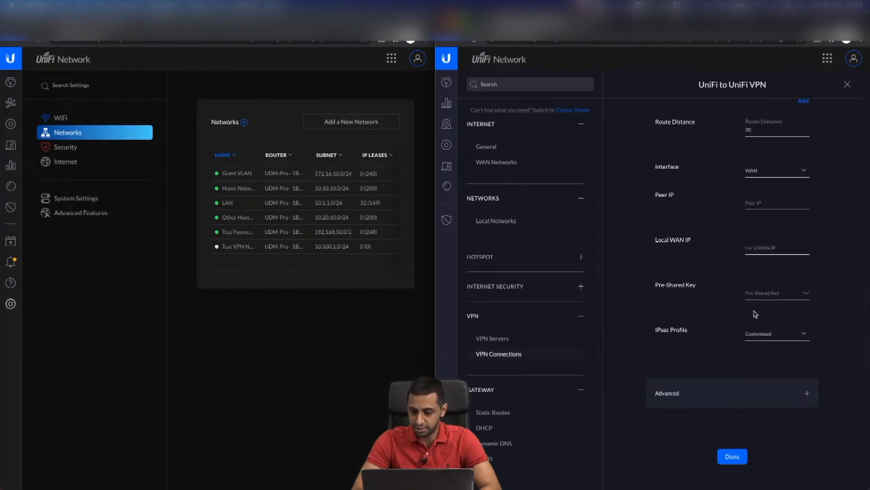
Fill in the required peer IP, local WAN IP and pre-shared key fields.
left_click(777, 202)
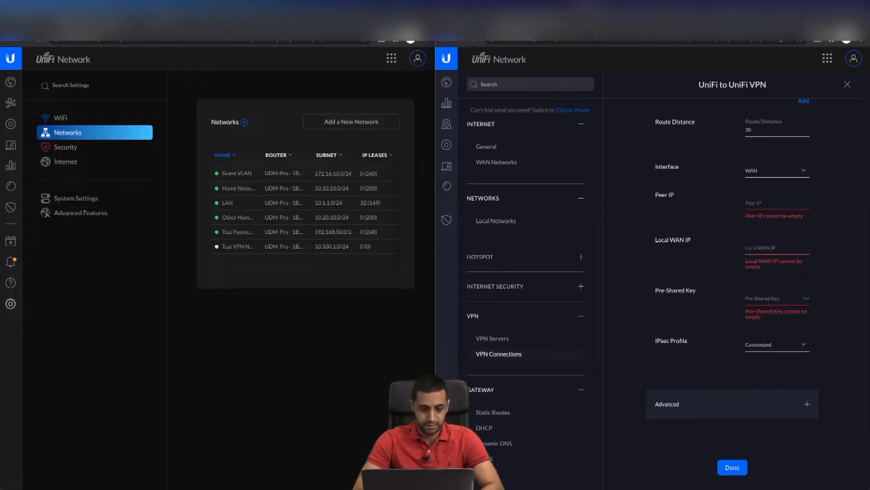
mouse_move(772, 225)
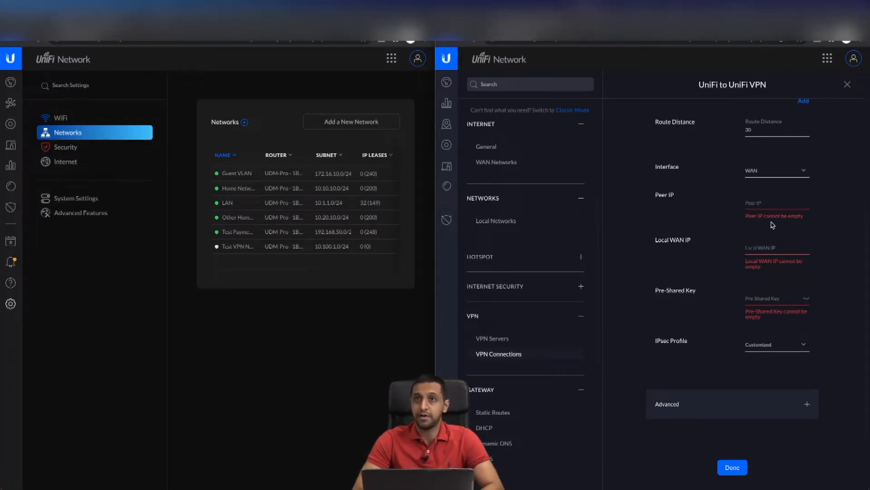
left_click(776, 202)
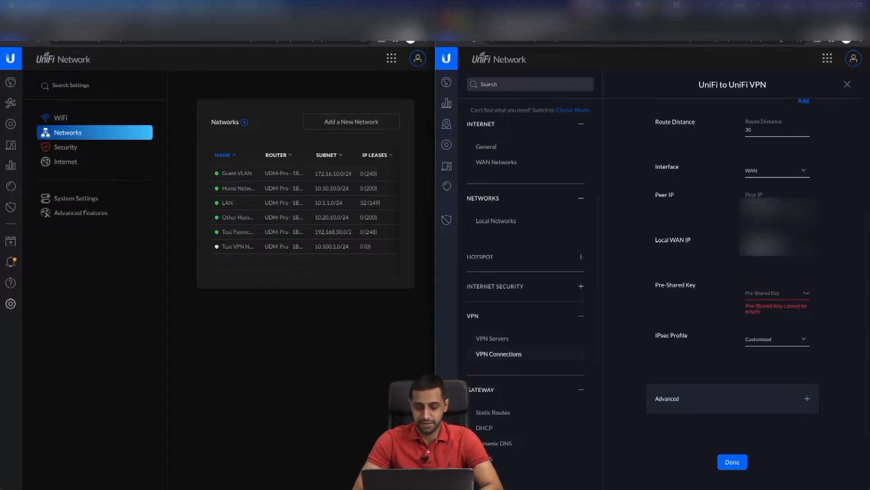
left_click(777, 293)
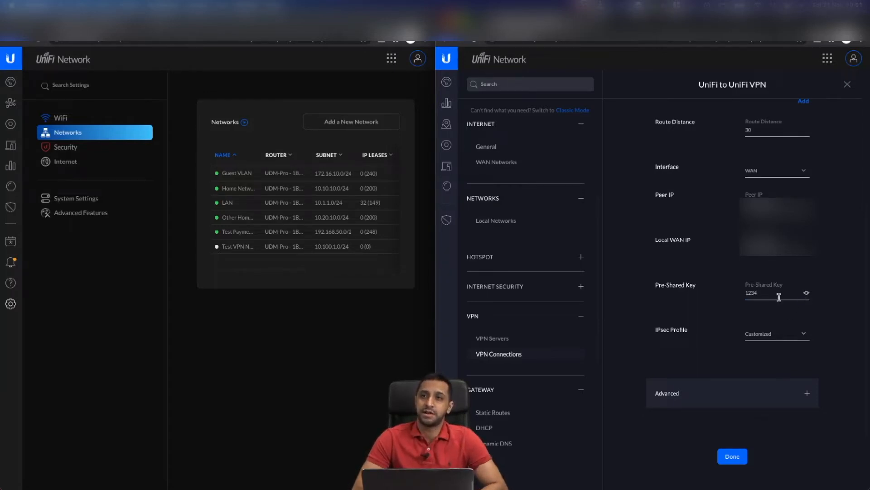
mouse_move(821, 298)
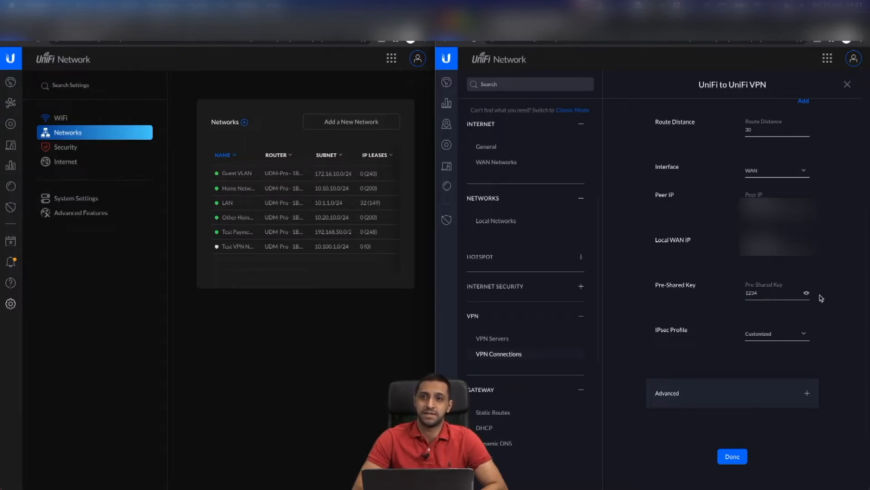
left_click(807, 293)
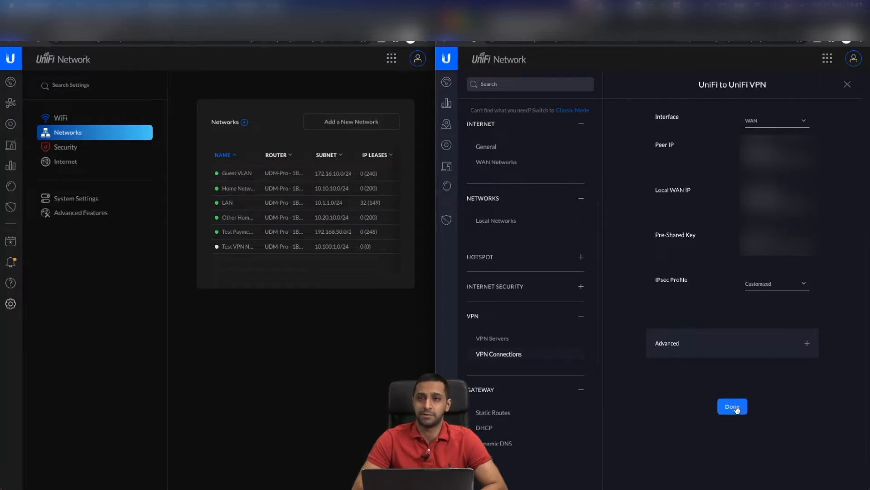
Save the Office to Home VPN connection.
left_click(732, 406)
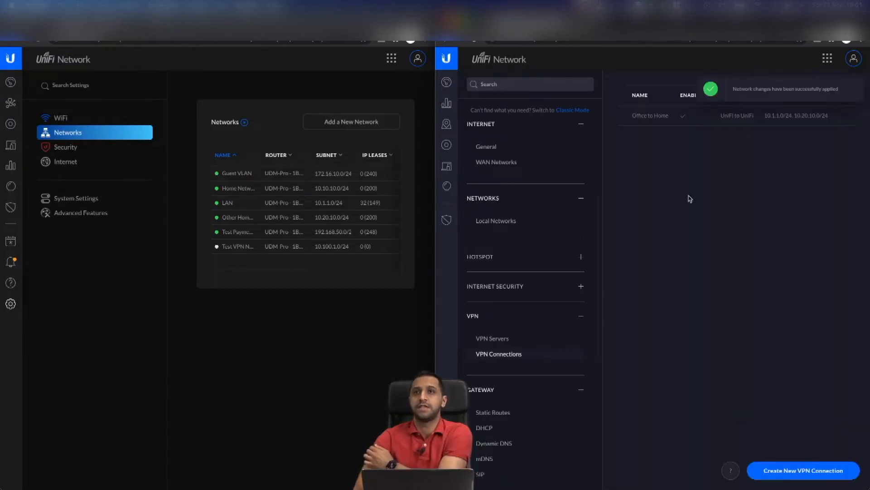
mouse_move(649, 116)
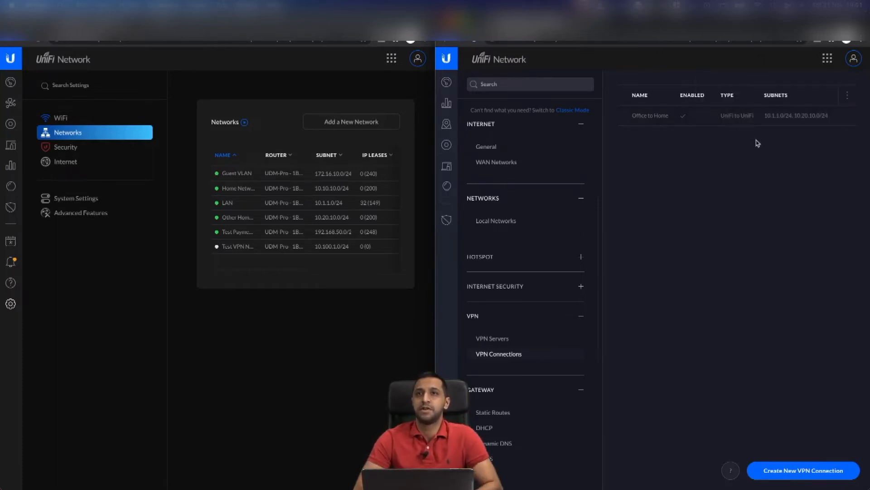
mouse_move(757, 250)
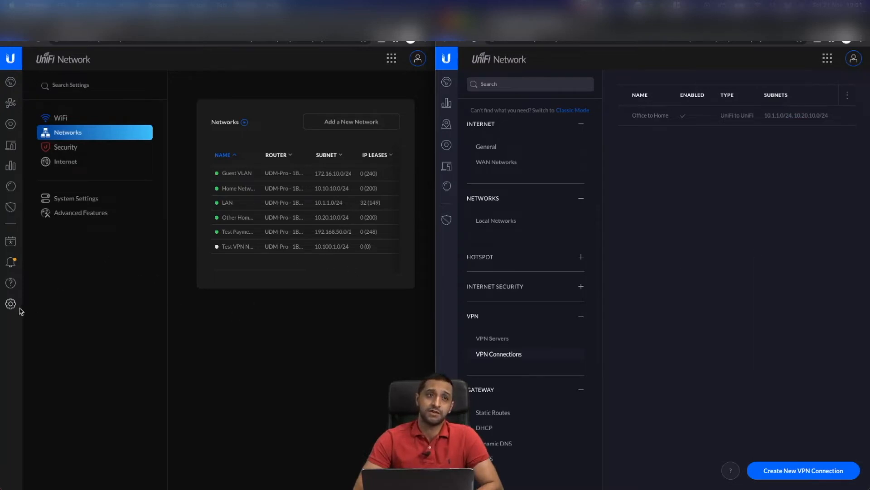
mouse_move(191, 129)
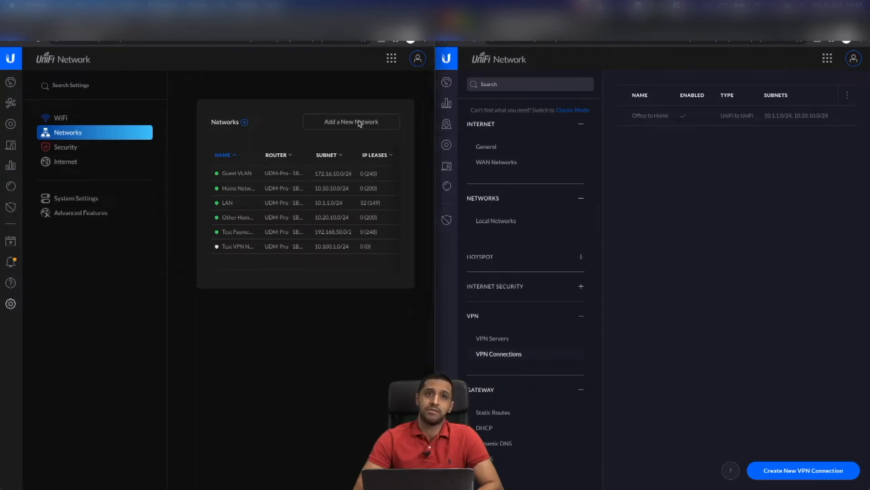
Add a new network named 'Home to office'.
left_click(351, 121)
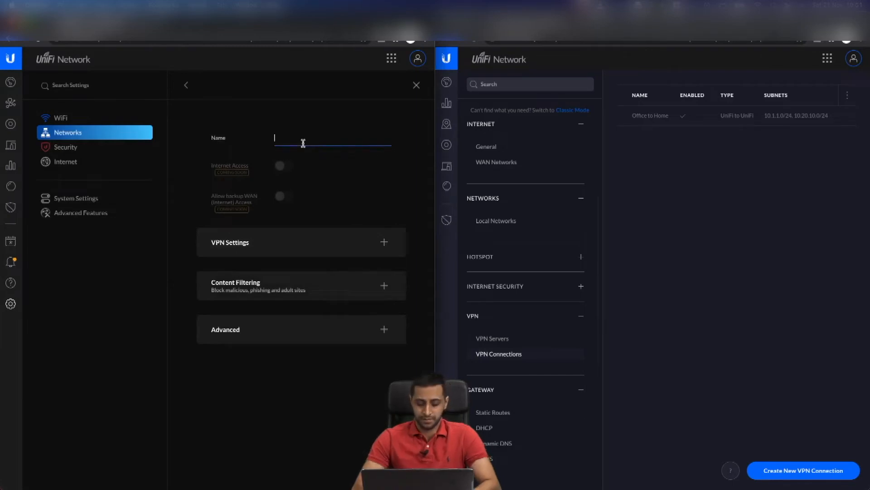
type("Home to")
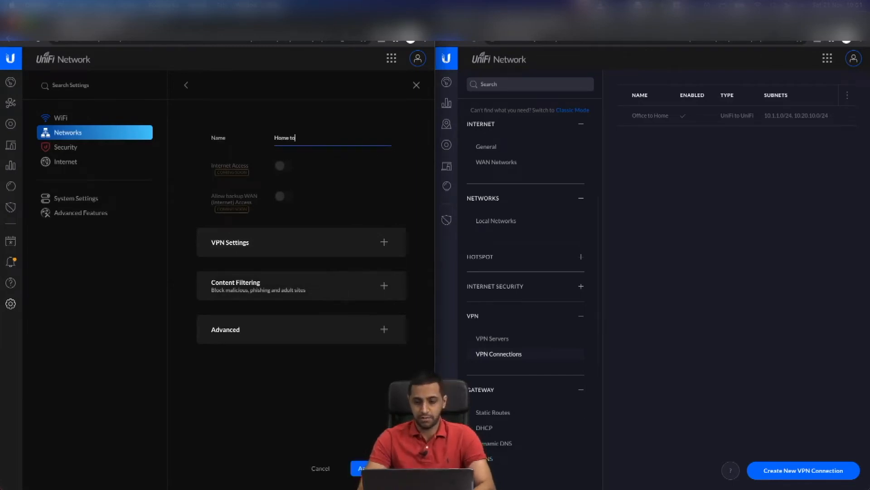
type("office")
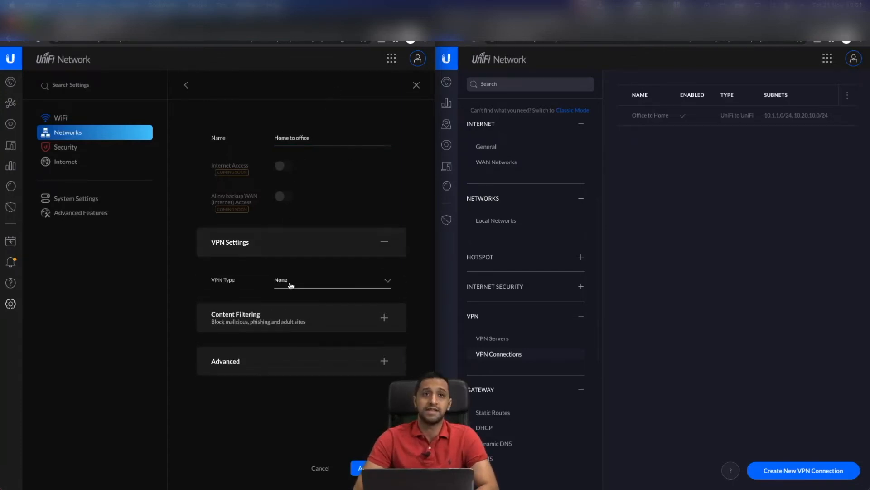
Set the VPN type to site-to-site with remote subnet 10.70.0.0/24.
left_click(332, 279)
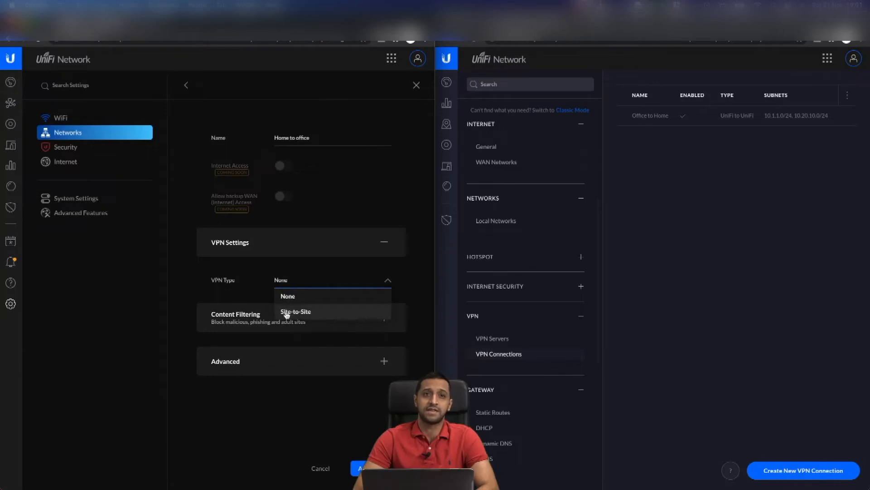
left_click(295, 311)
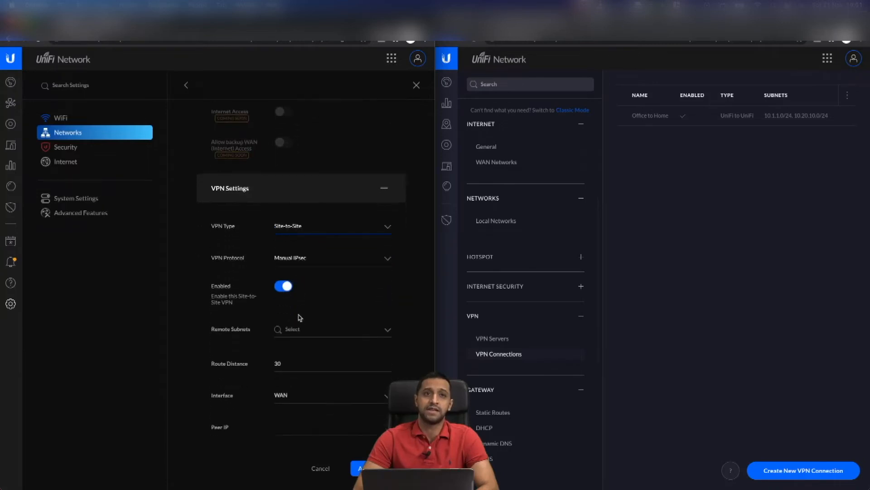
left_click(331, 329)
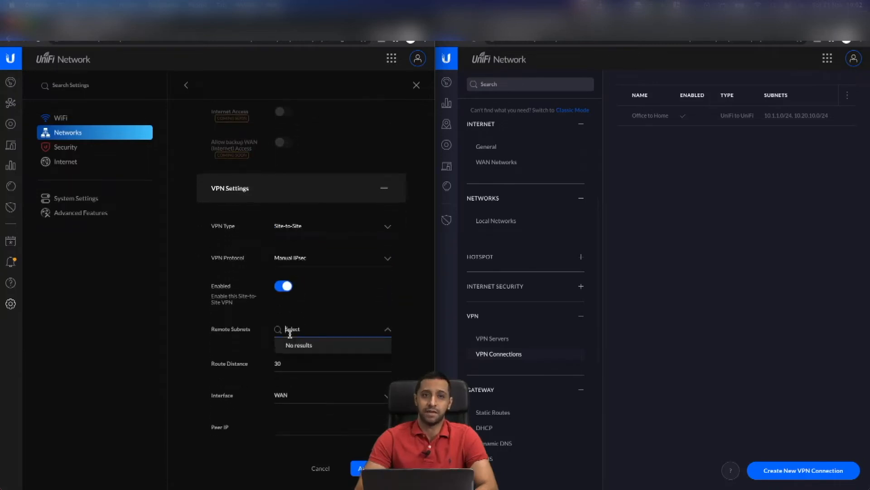
type("10.70.0.0/24")
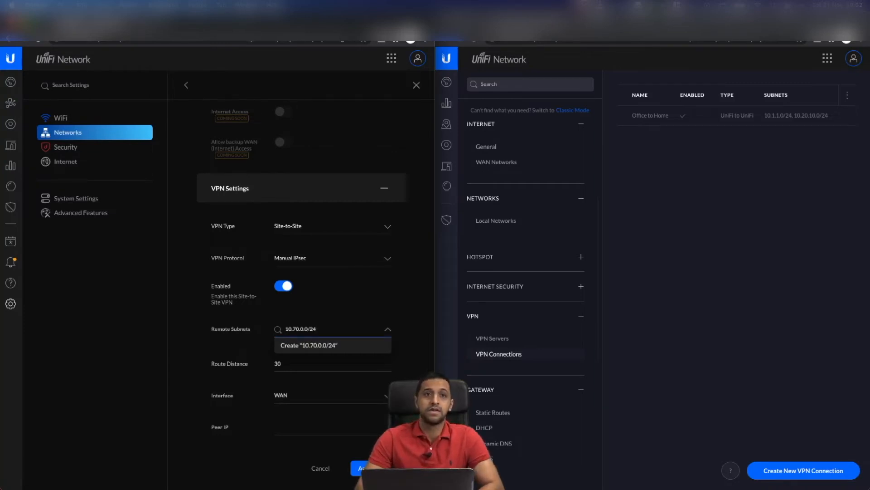
left_click(323, 345)
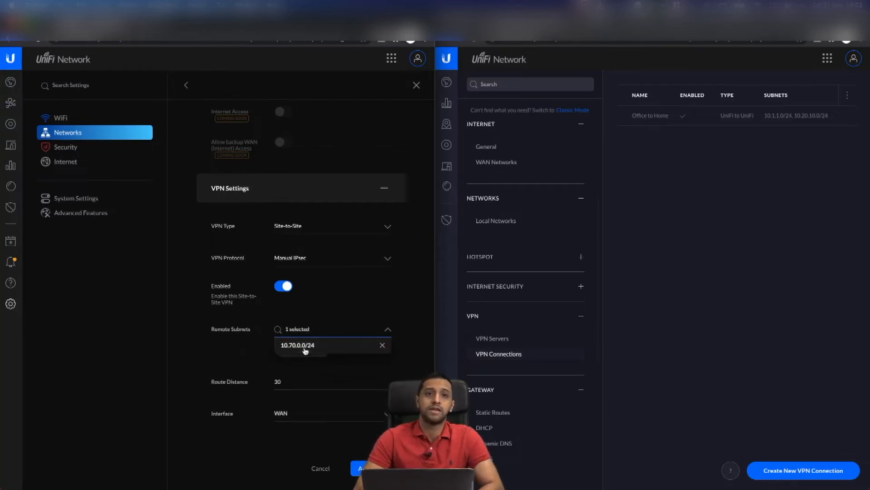
Enter the peer IP, local WAN IP and pre-shared key for Home to office.
scroll("down", 3)
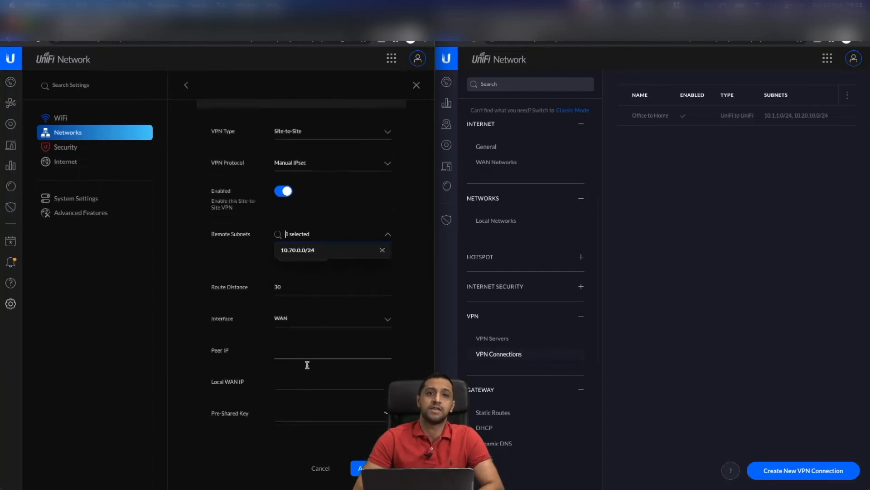
scroll("down", 3)
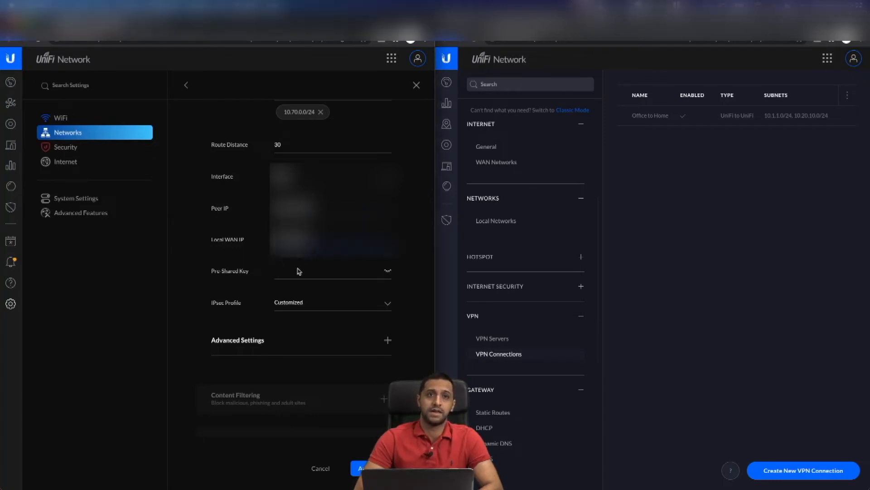
left_click(332, 272)
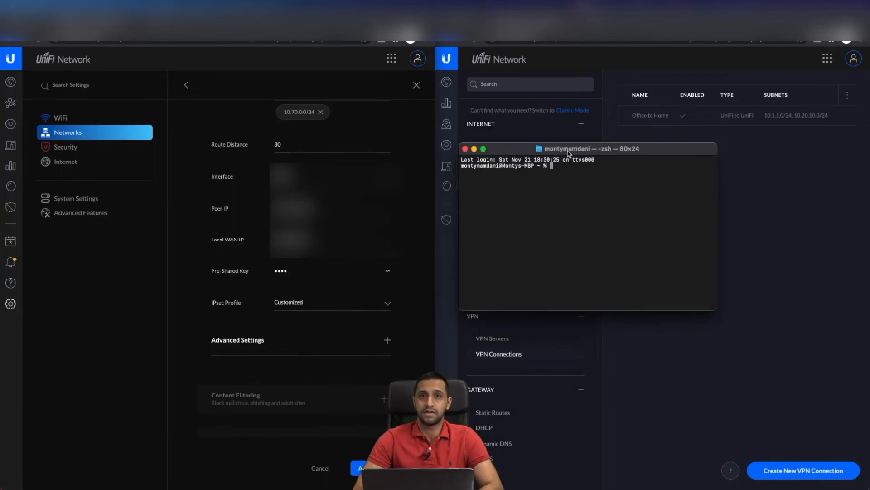
Start a ping to 10.70.0.245 in Terminal and save the Home to office network.
left_click_drag(588, 148, 652, 109)
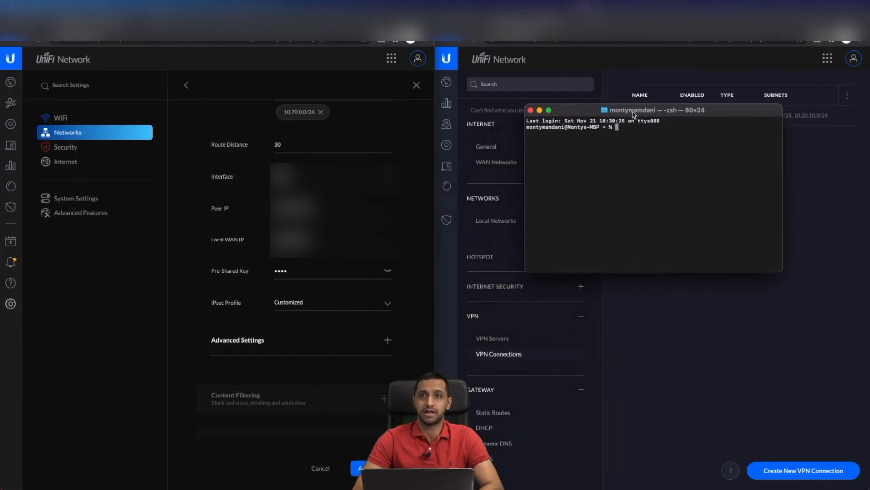
type("ping")
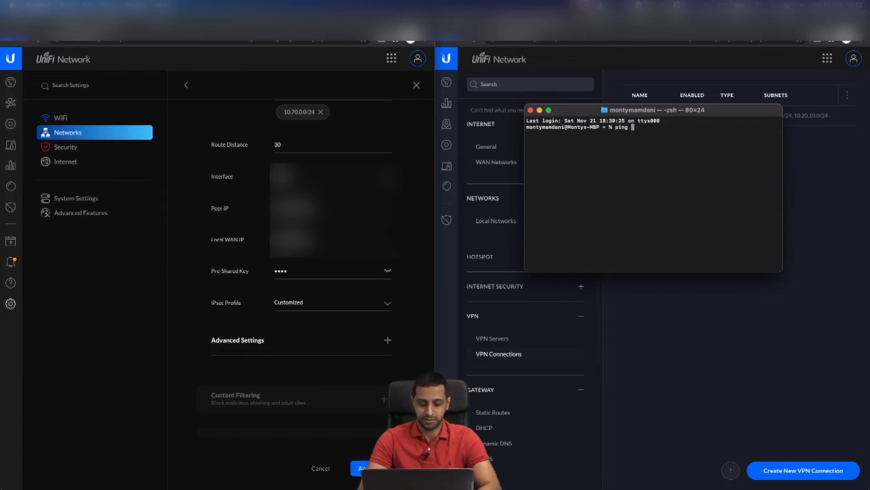
type("10.70.0.2")
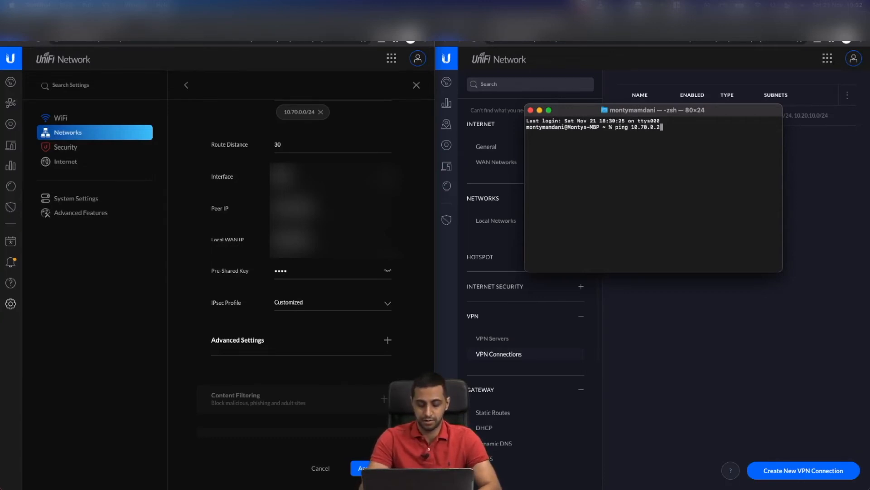
type("45")
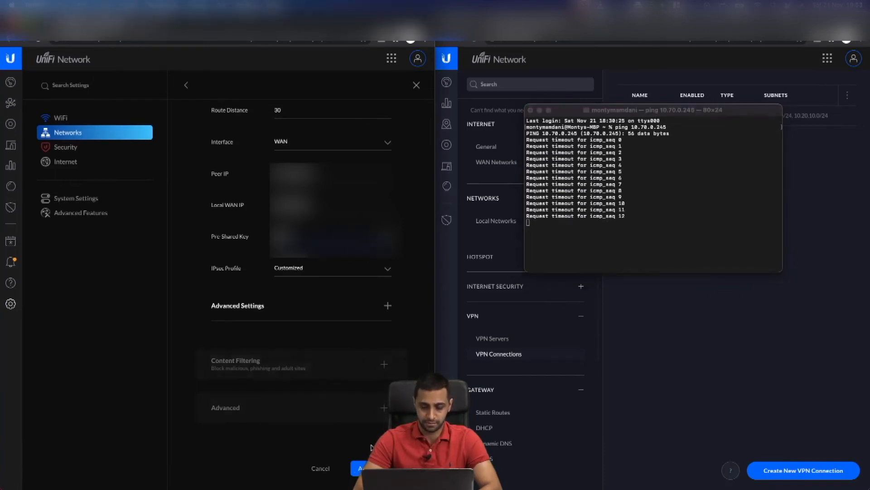
left_click(364, 468)
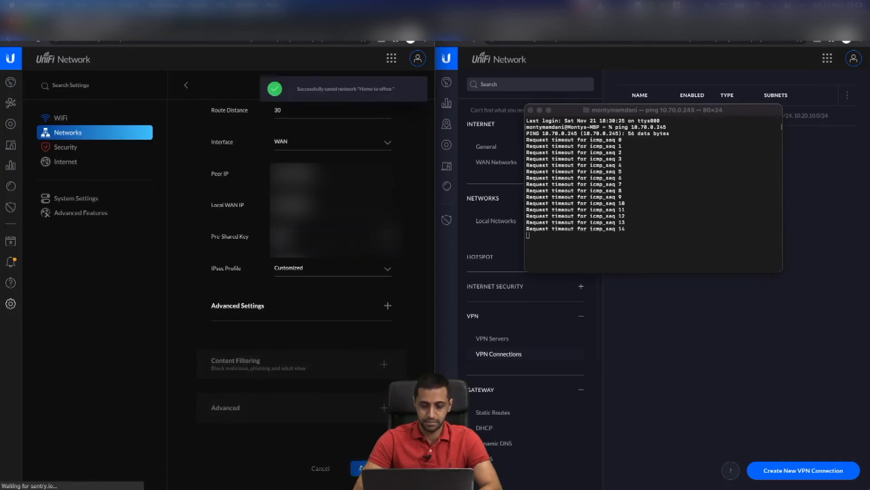
left_click(185, 85)
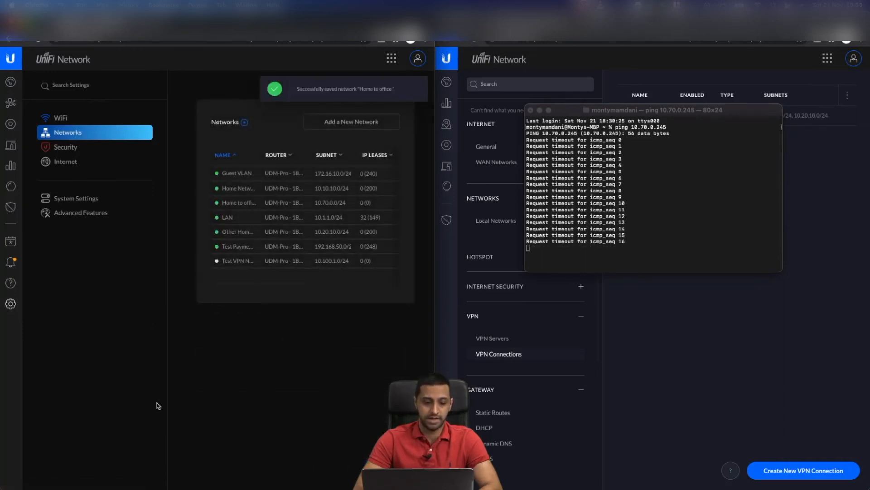